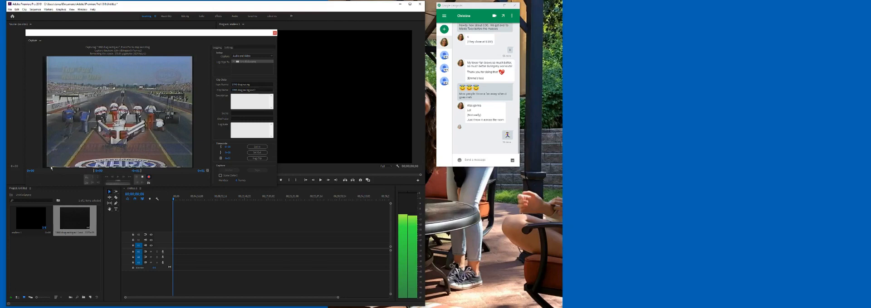
mouse_move(196, 86)
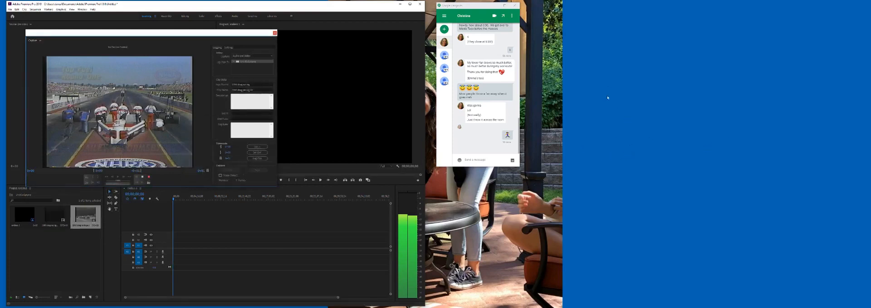
Step: Open Display settings from the desktop's right-click menu
right_click(608, 98)
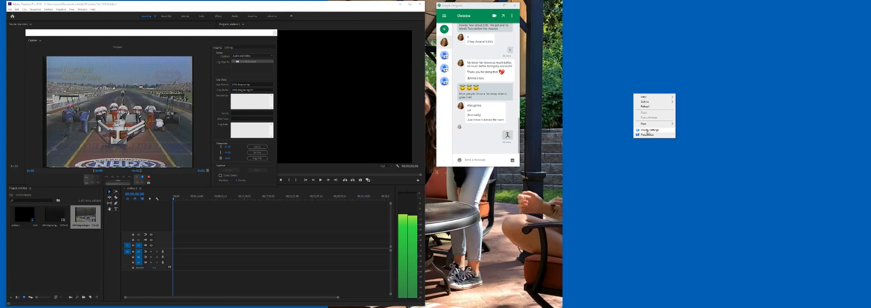
left_click(648, 130)
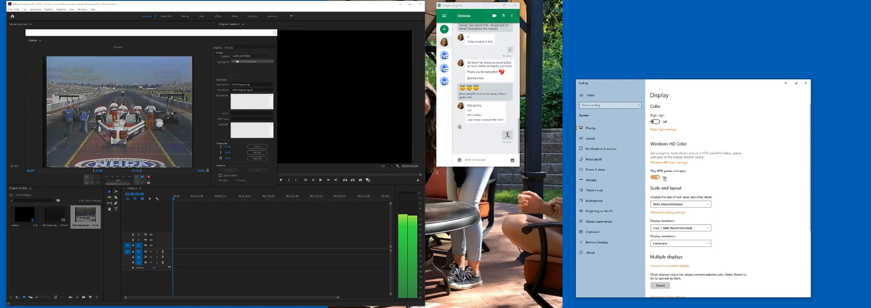
Step: Switch the 'Play HDR games and apps' toggle to On under Windows HD Color
left_click(655, 178)
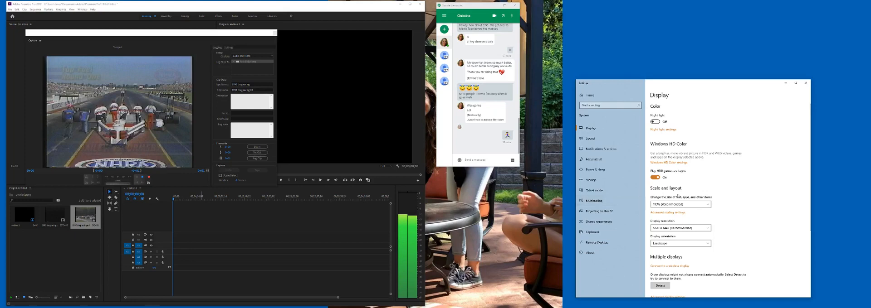
left_click(655, 177)
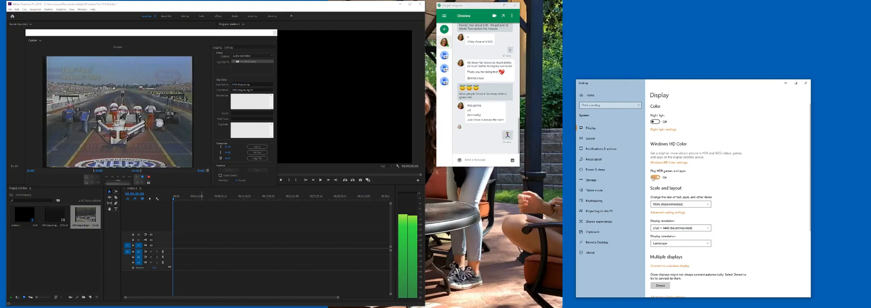
left_click(655, 177)
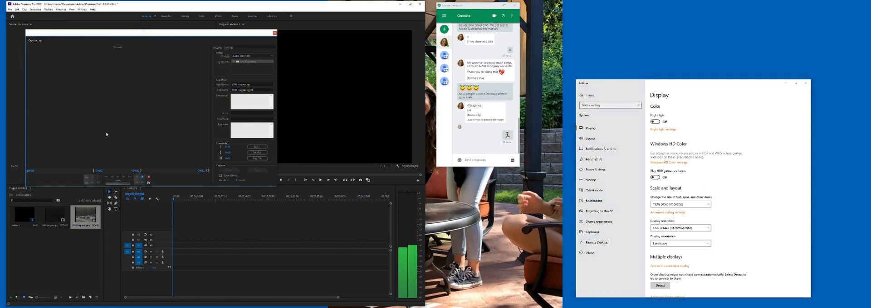
mouse_move(183, 74)
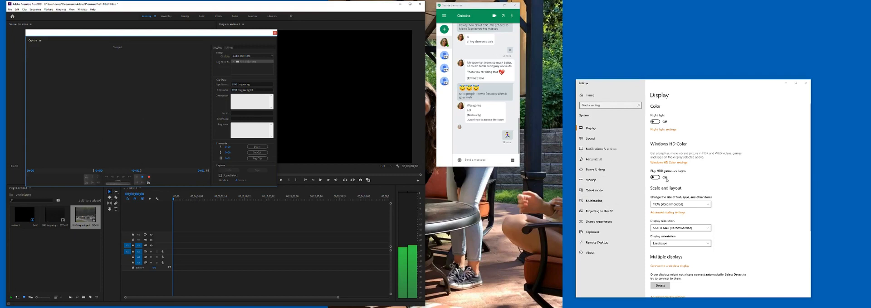
left_click(657, 177)
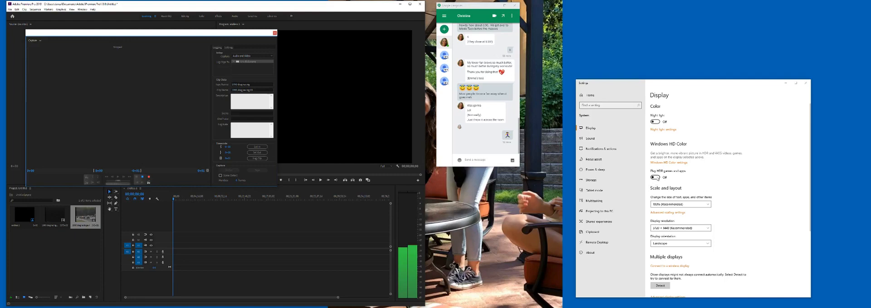
left_click(655, 178)
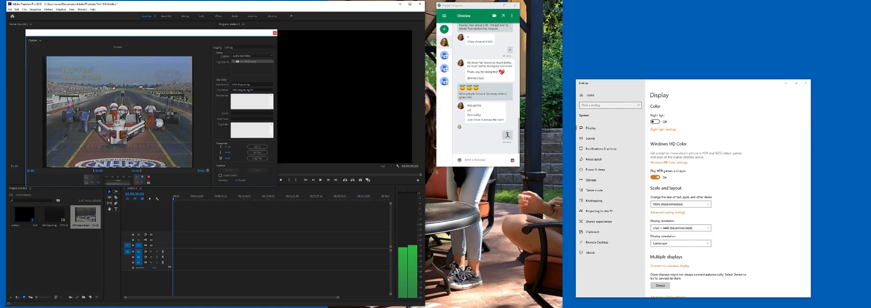
mouse_move(342, 177)
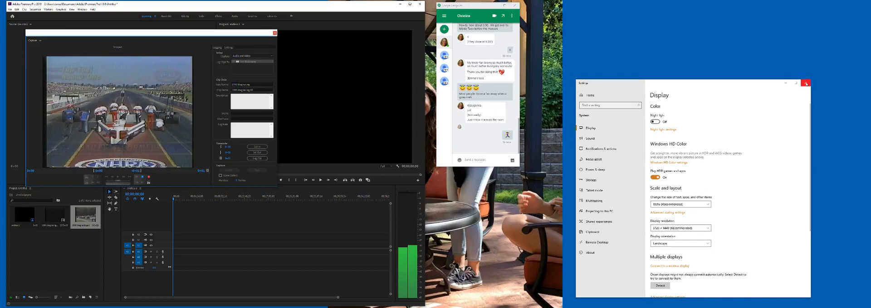
left_click(805, 84)
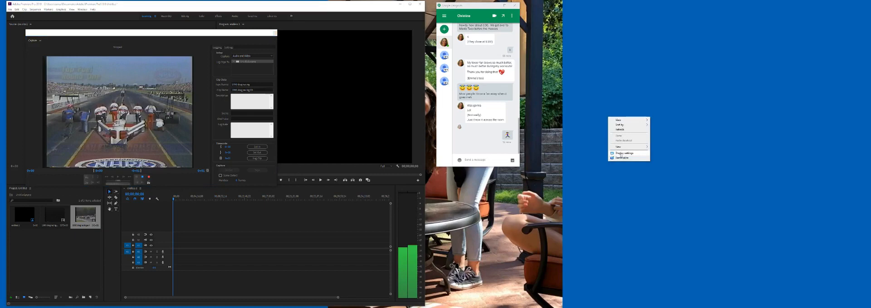
left_click(624, 153)
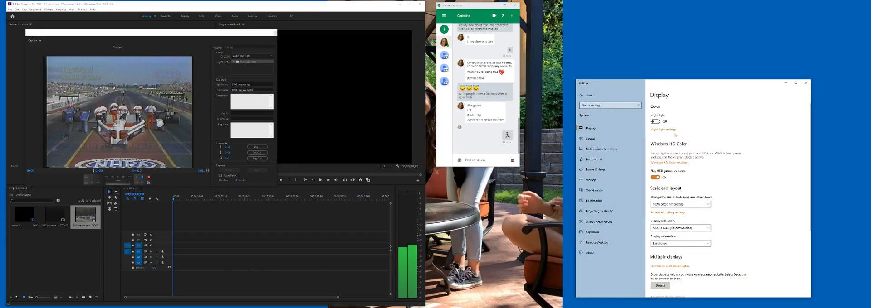
left_click(655, 177)
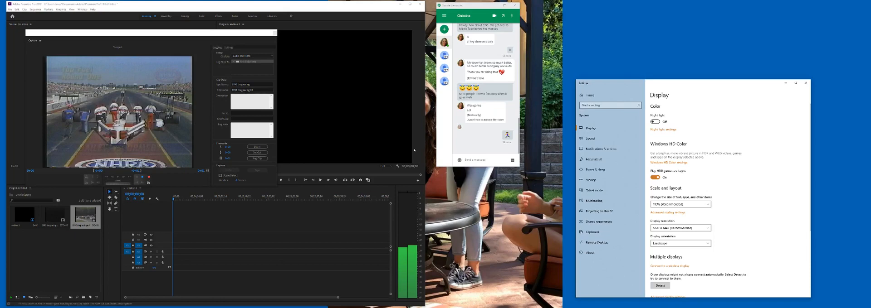
mouse_move(801, 183)
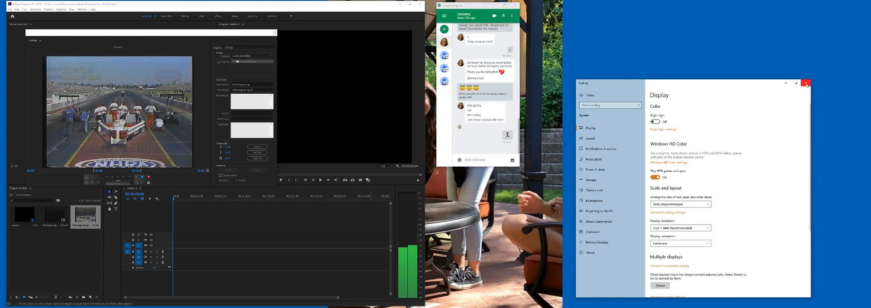
Step: Close the Settings window, keeping the drag-racing capture preview visible in Premiere Pro
left_click(806, 83)
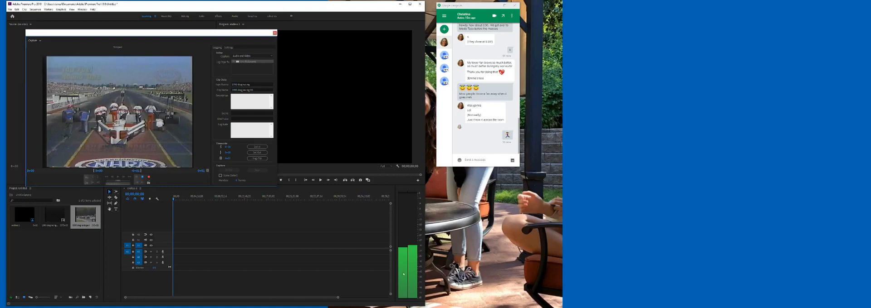